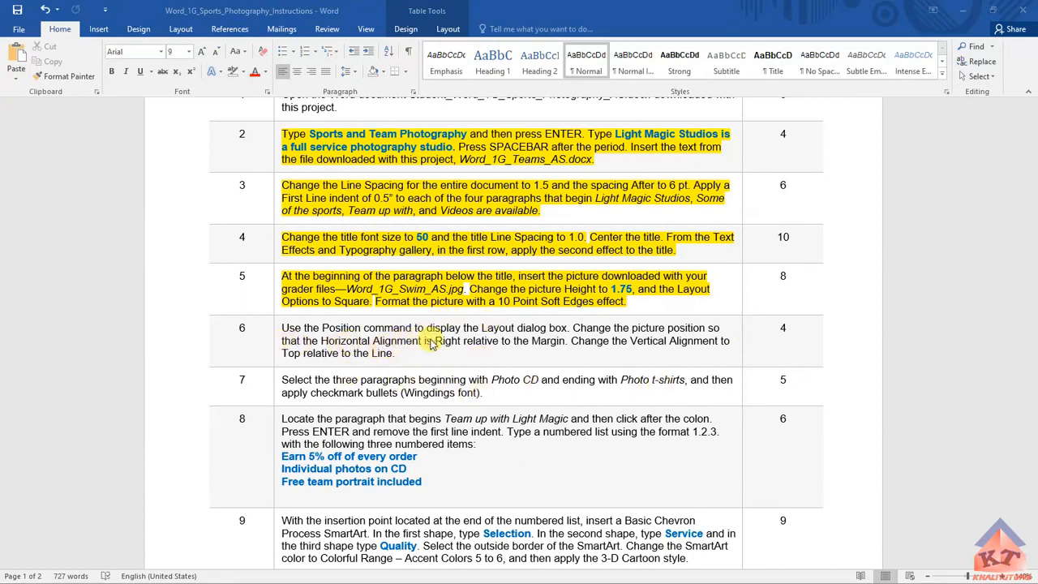
pyautogui.moveTo(557, 344)
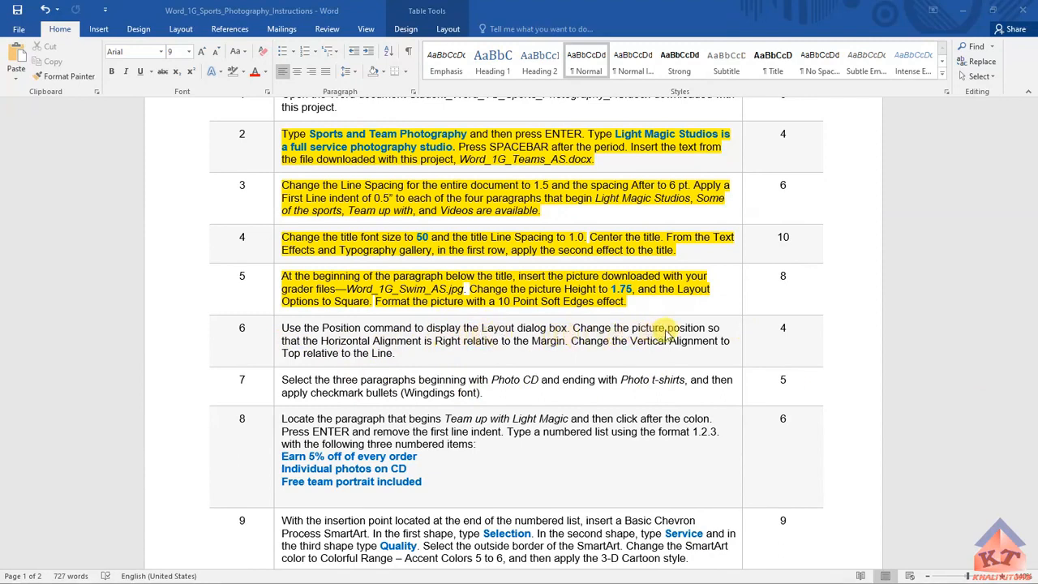
pyautogui.moveTo(404, 357)
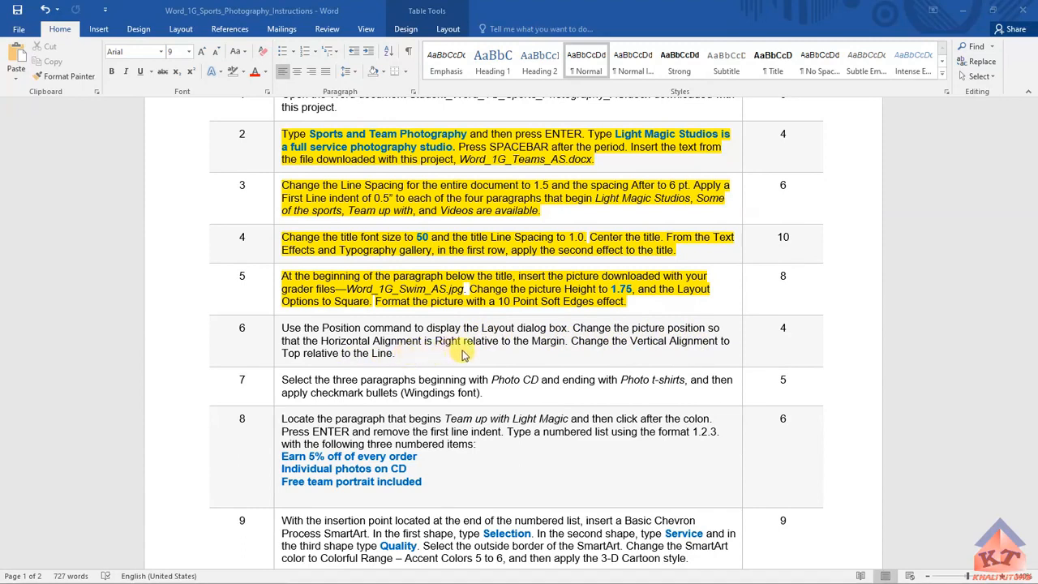
pyautogui.moveTo(558, 354)
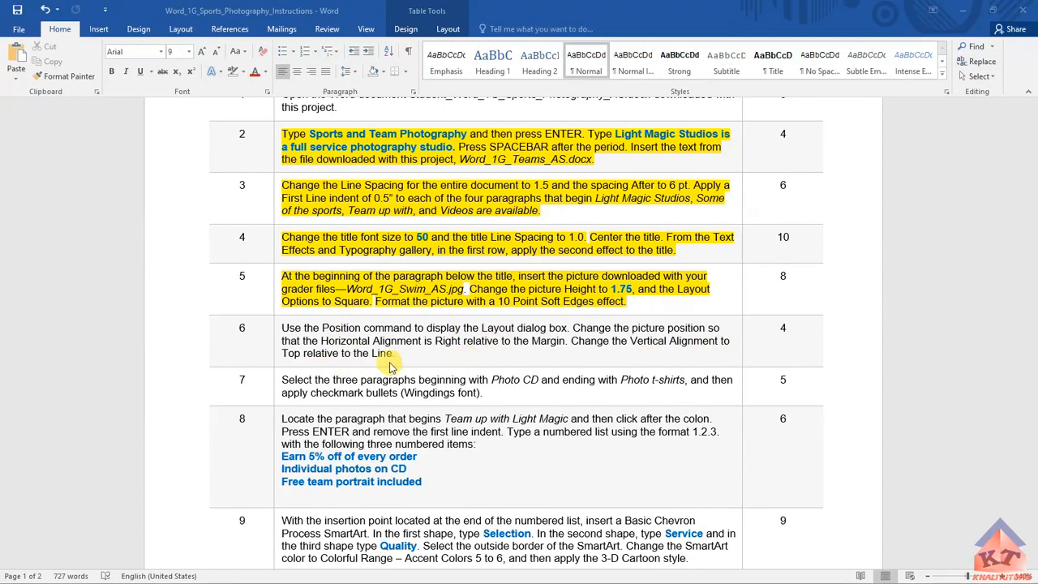
pyautogui.moveTo(461, 368)
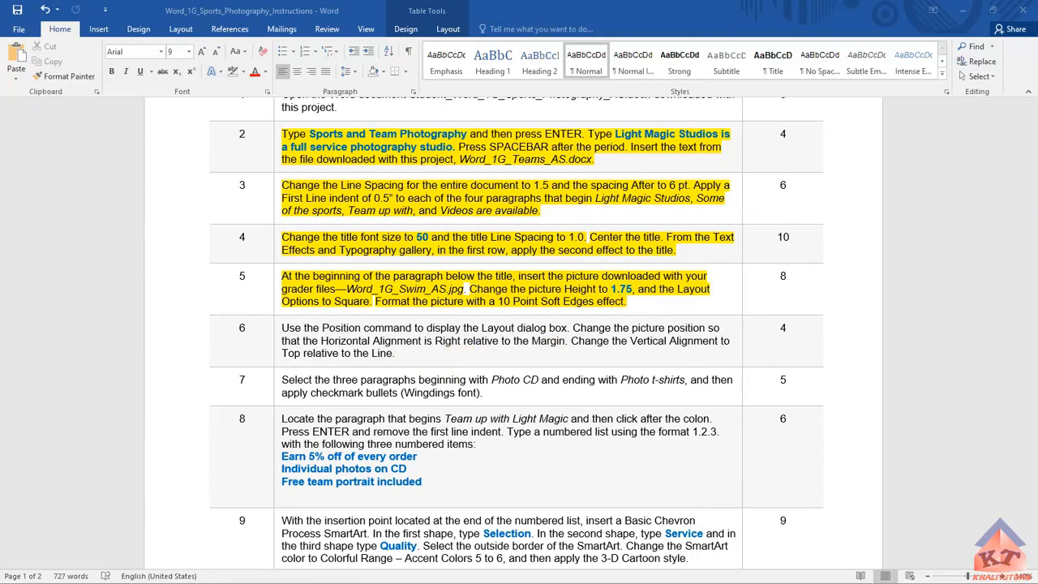
# Step: Switch to the sports photography document to reach the swimming picture's layout settings
pyautogui.click(562, 236)
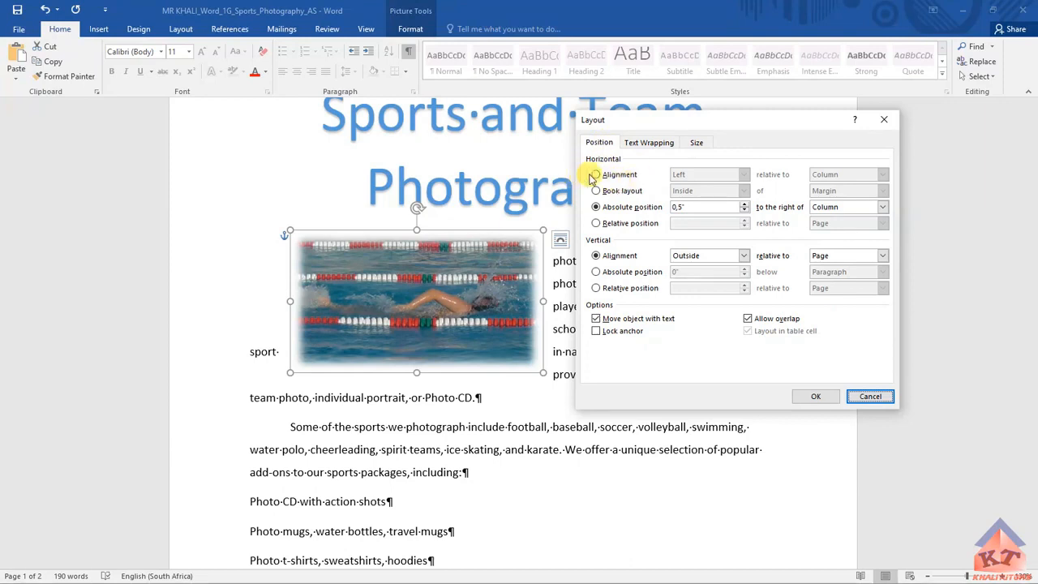
# Step: Set horizontal alignment to Right relative to Margin
pyautogui.click(593, 176)
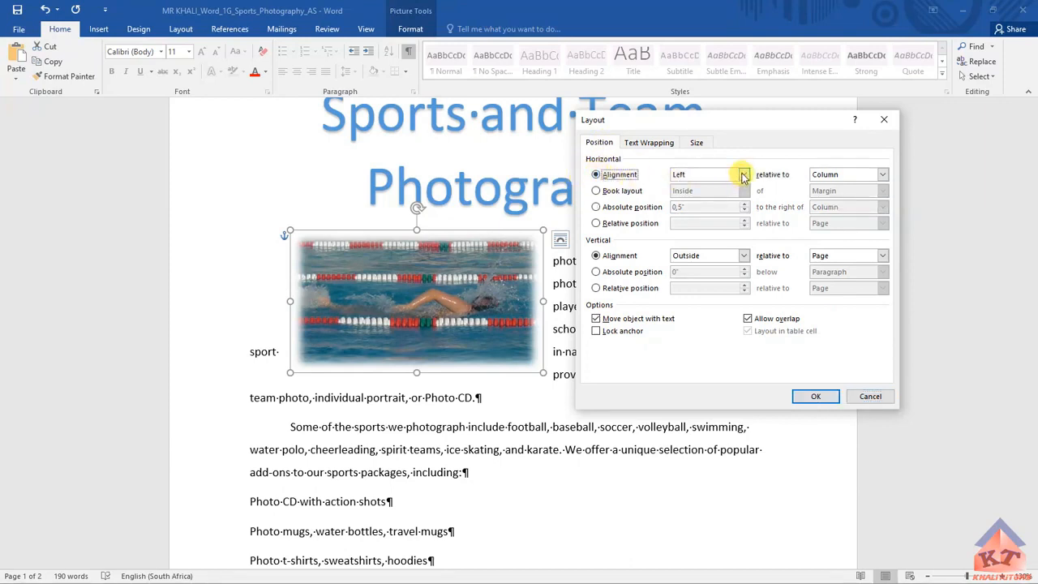
pyautogui.click(741, 175)
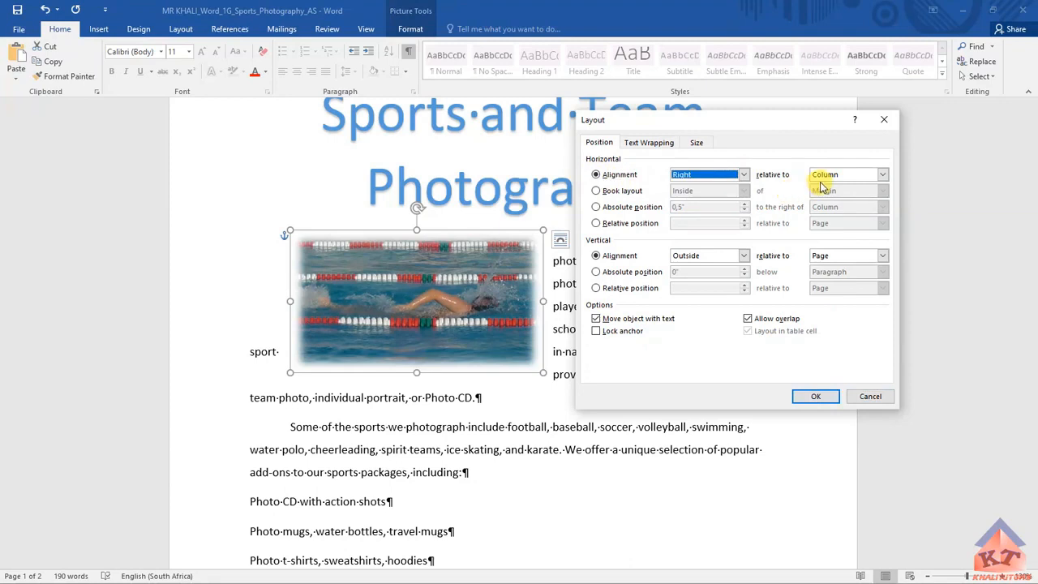
pyautogui.click(883, 175)
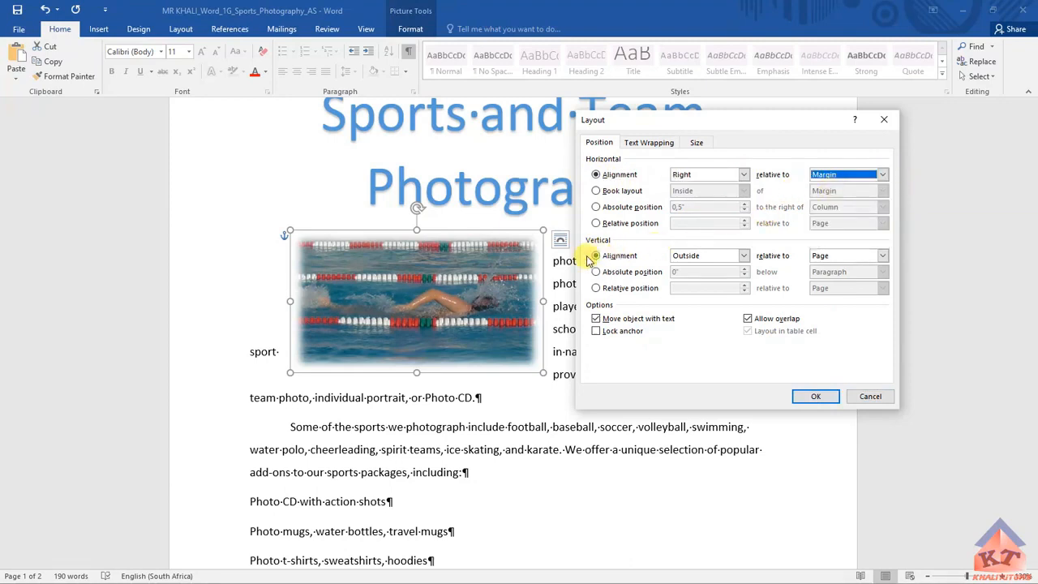
# Step: Set vertical alignment to Top relative to Line and confirm the layout
pyautogui.click(743, 256)
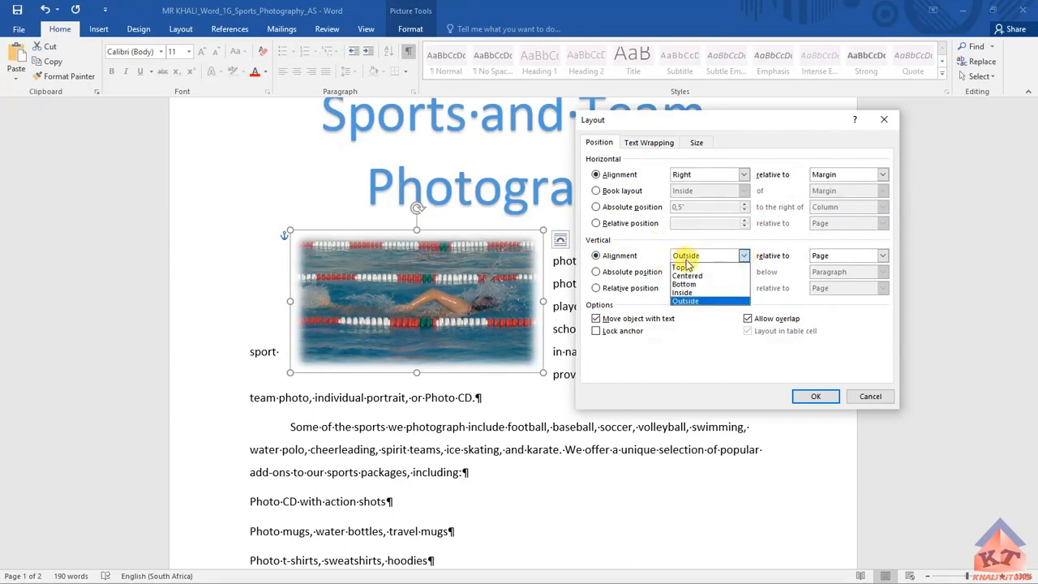
pyautogui.click(685, 267)
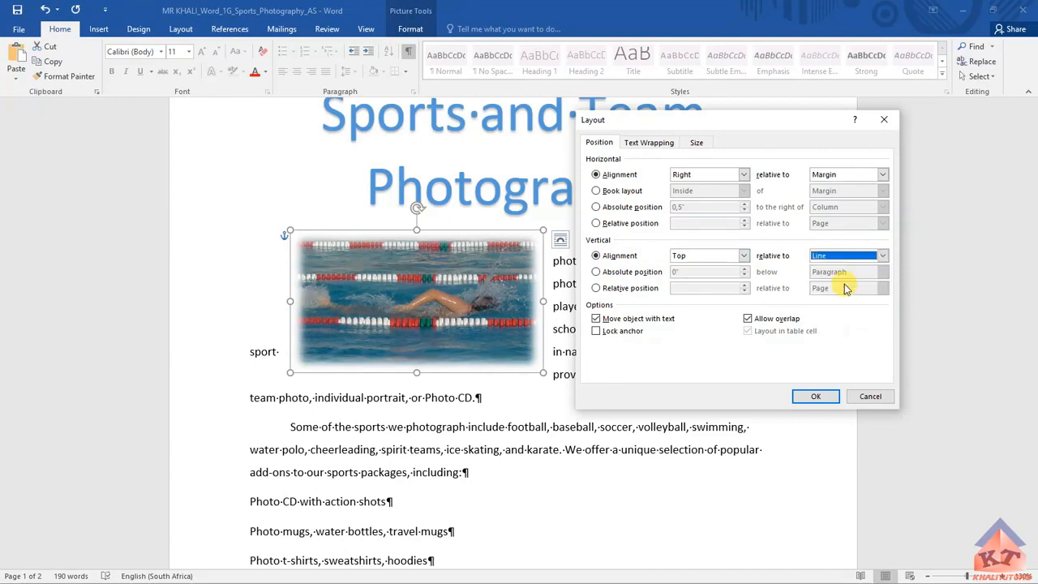
pyautogui.click(815, 396)
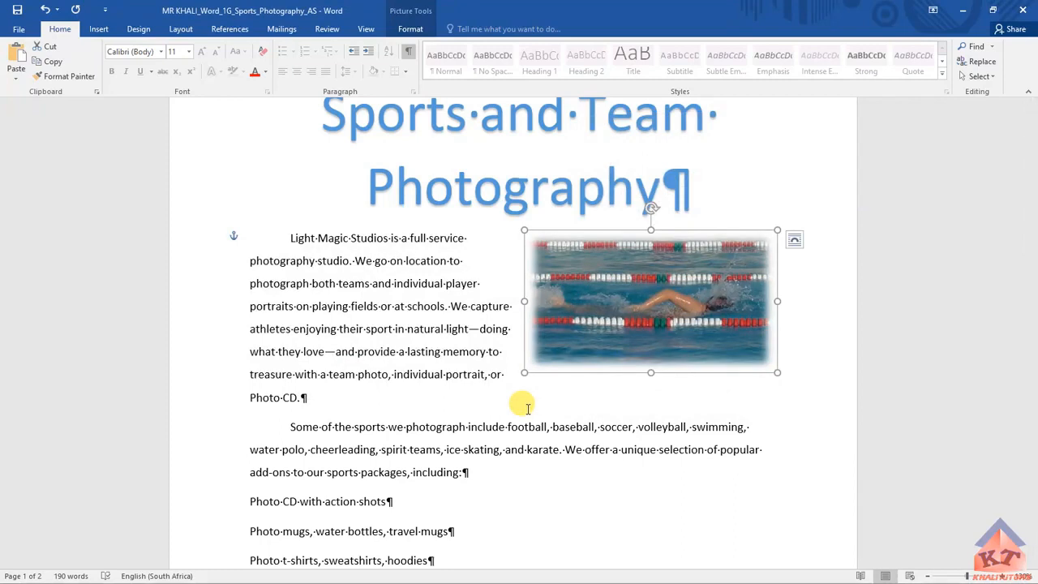
pyautogui.moveTo(555, 485)
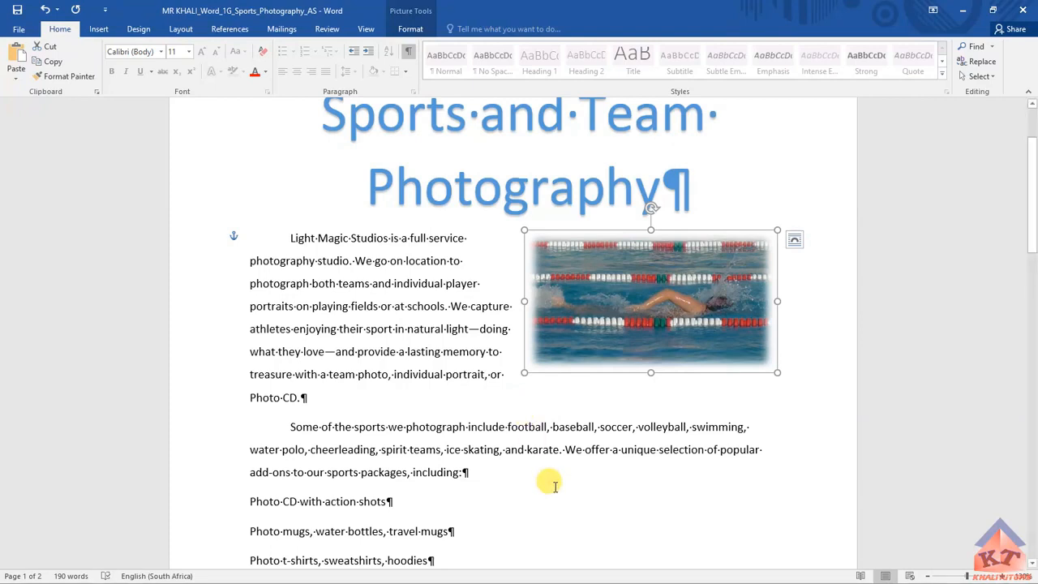
pyautogui.moveTo(816, 438)
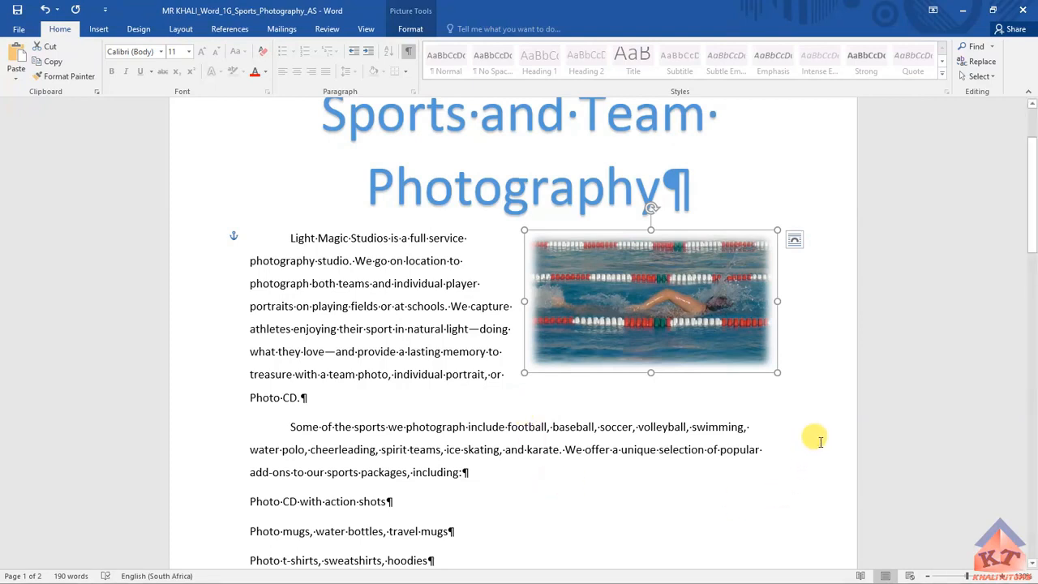
pyautogui.moveTo(824, 402)
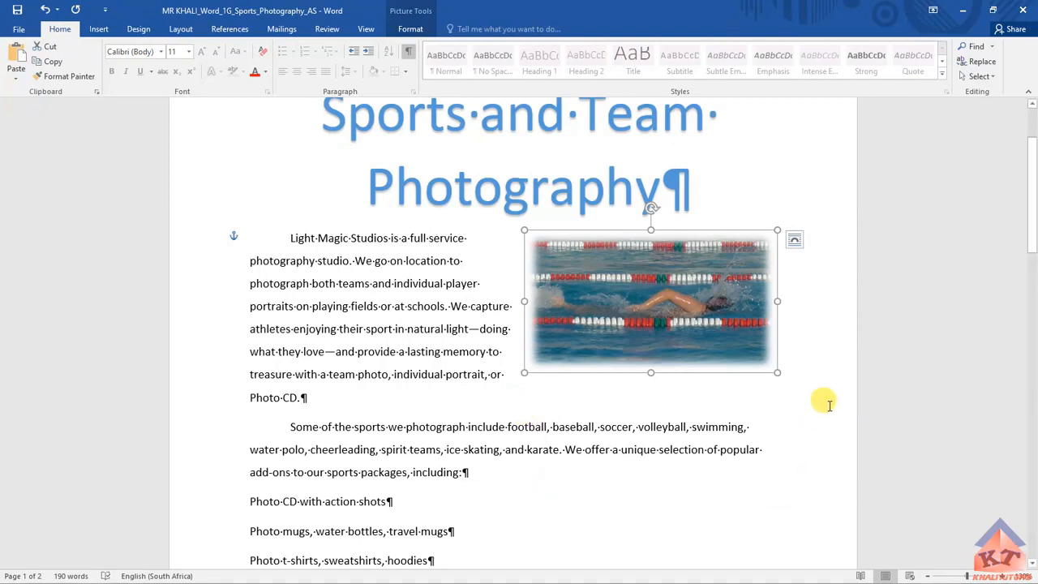
pyautogui.moveTo(824, 407)
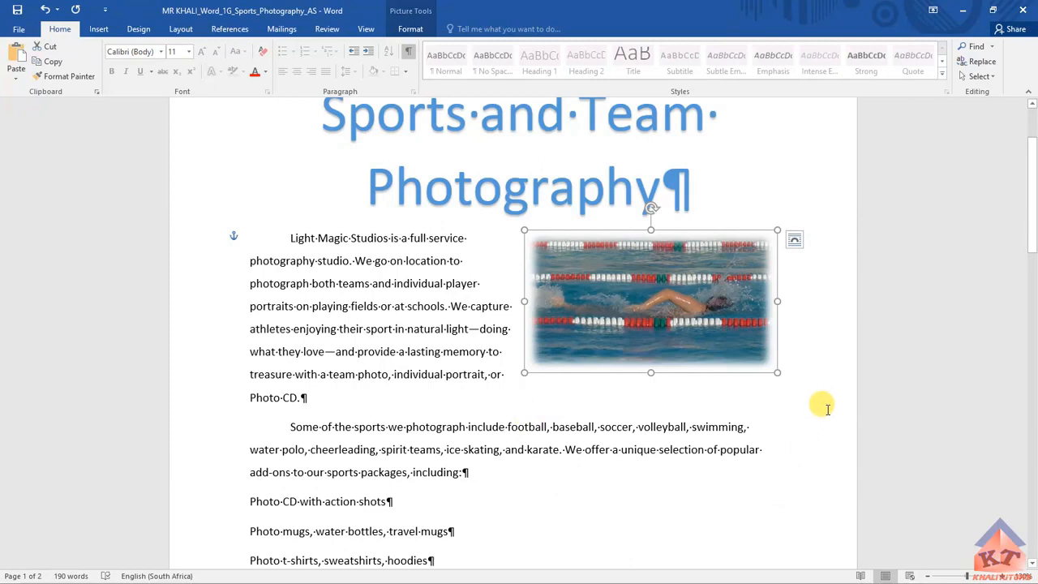